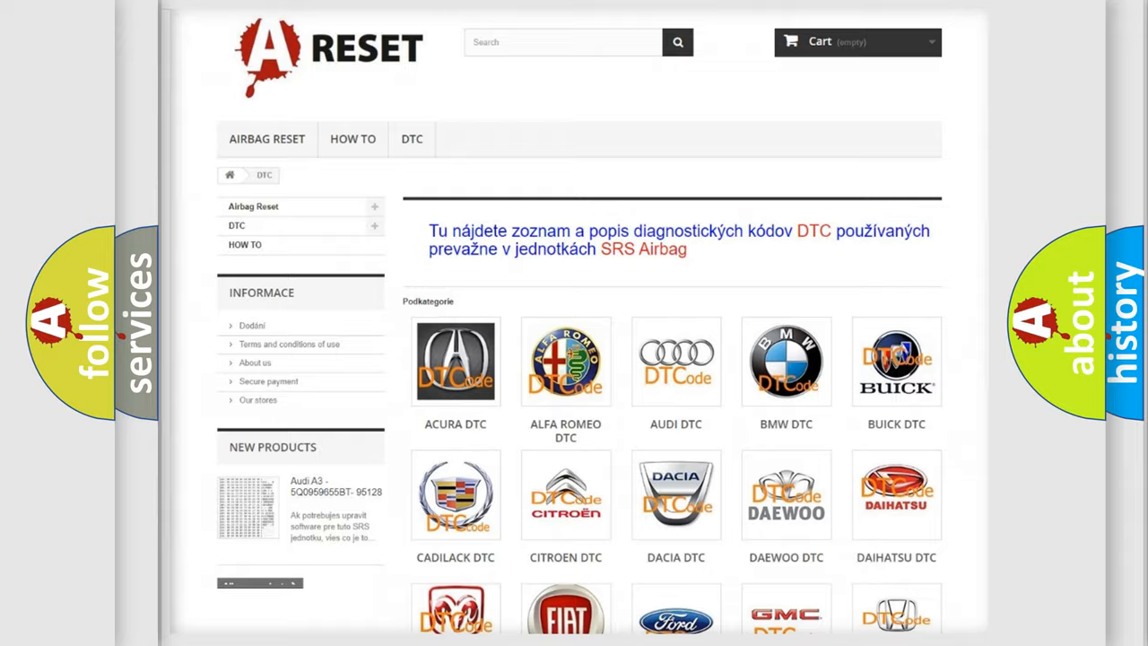
scroll("down", 3)
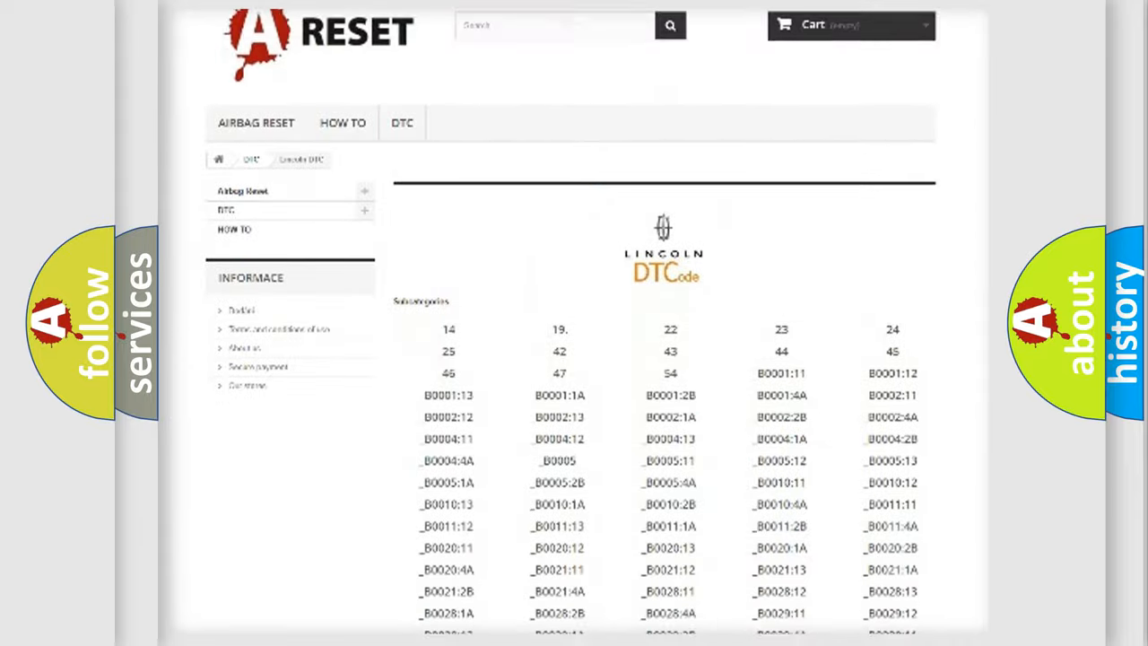
scroll("down", 3)
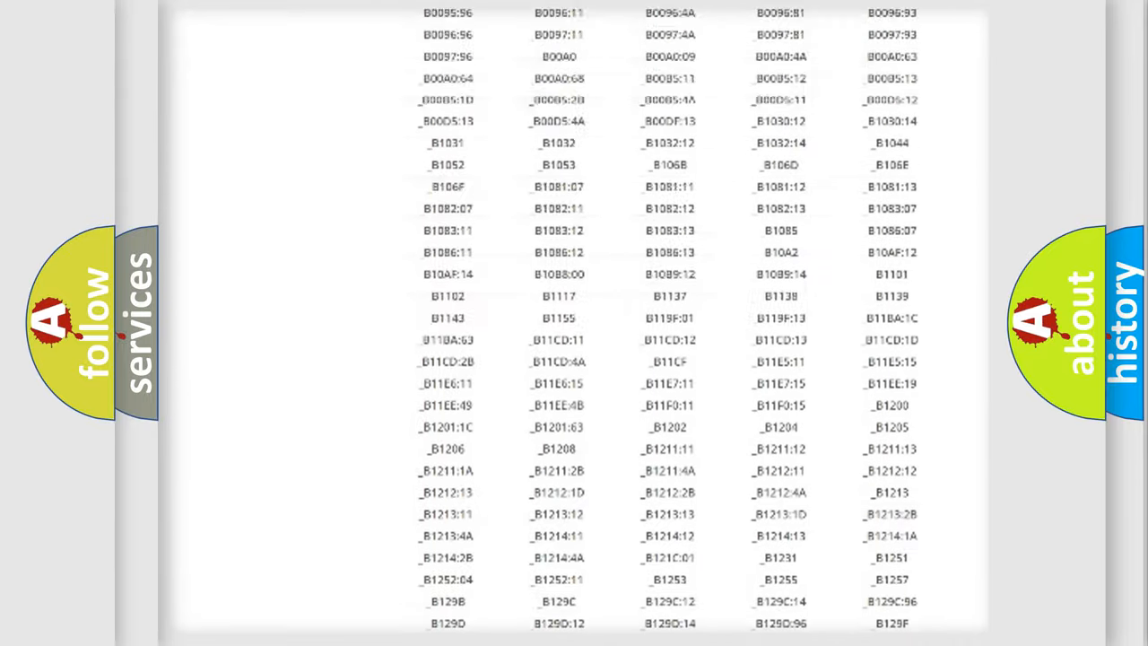
scroll("up", 3)
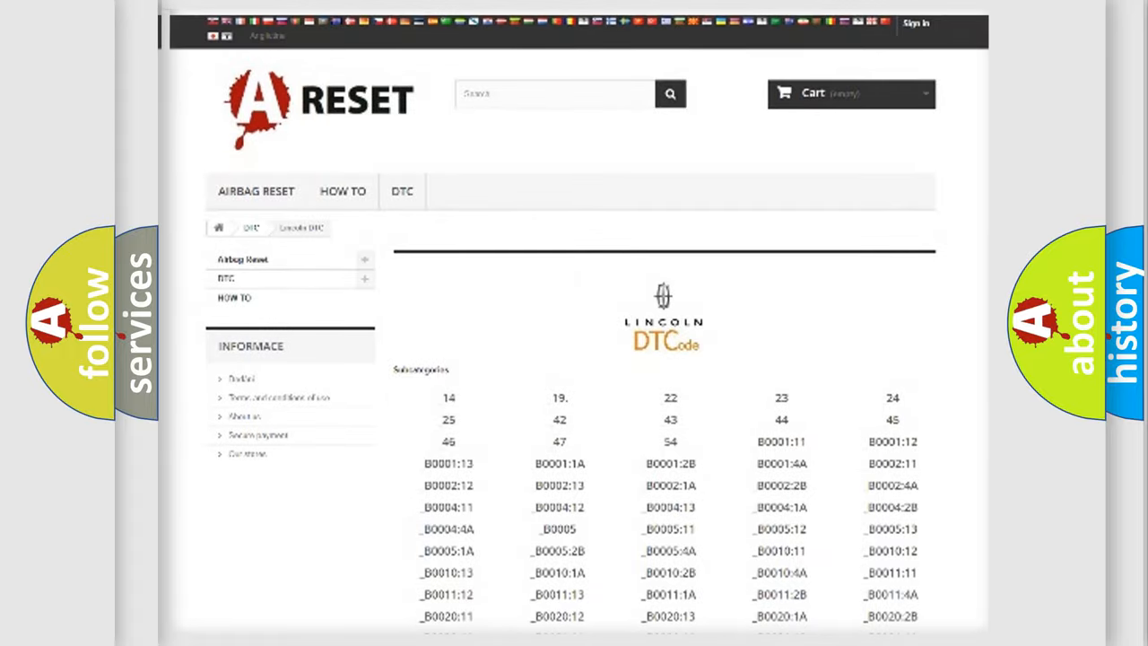